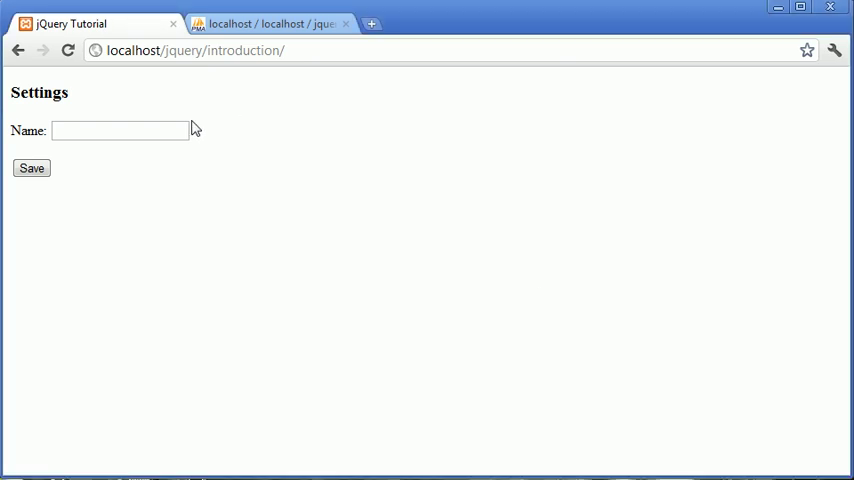
pyautogui.moveTo(224, 180)
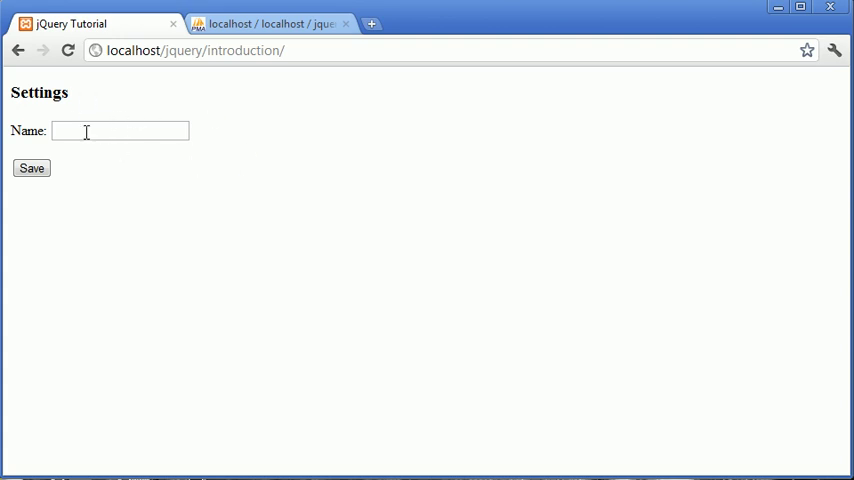
pyautogui.moveTo(166, 126)
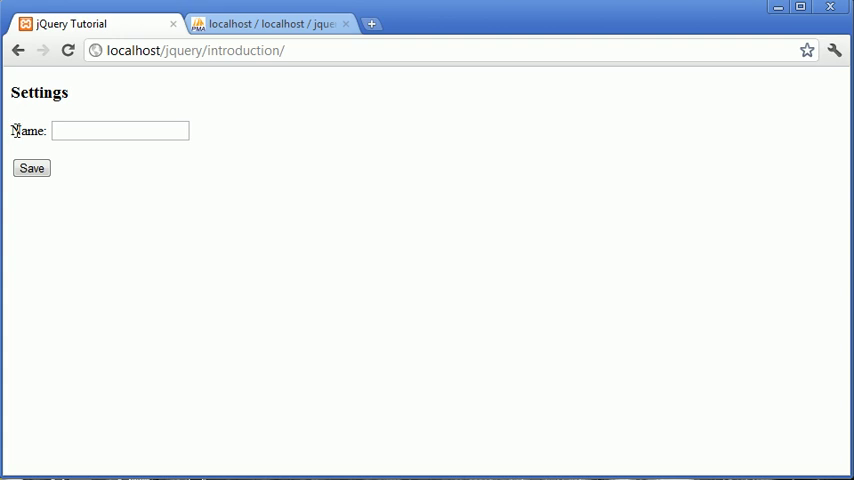
pyautogui.moveTo(128, 168)
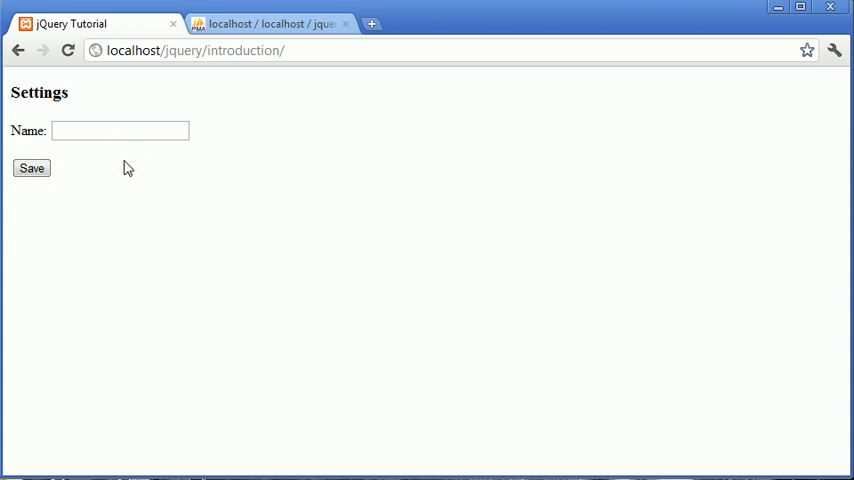
pyautogui.moveTo(144, 164)
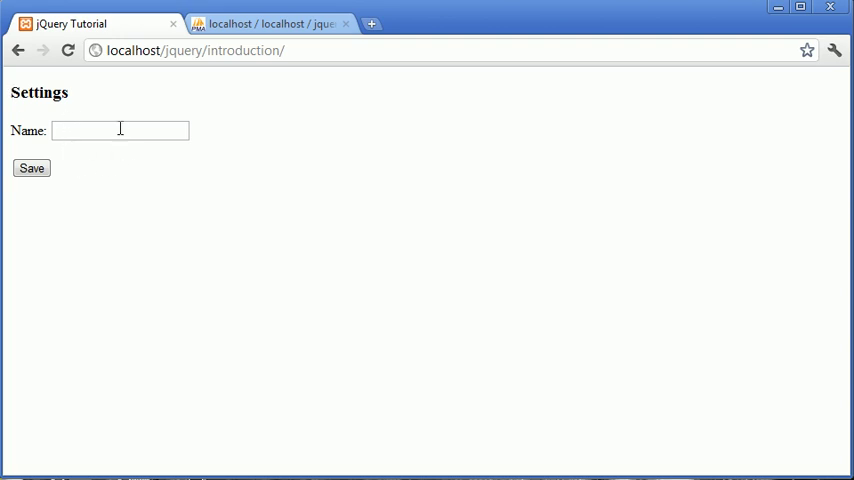
pyautogui.moveTo(264, 148)
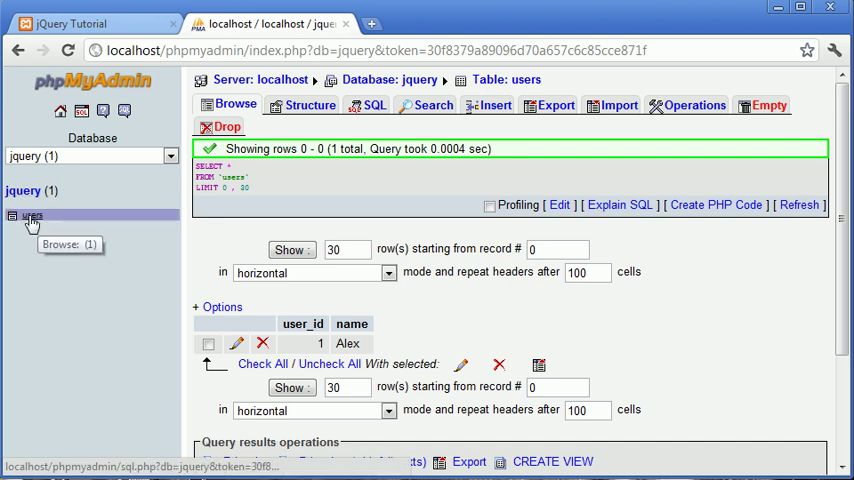
pyautogui.moveTo(288, 324)
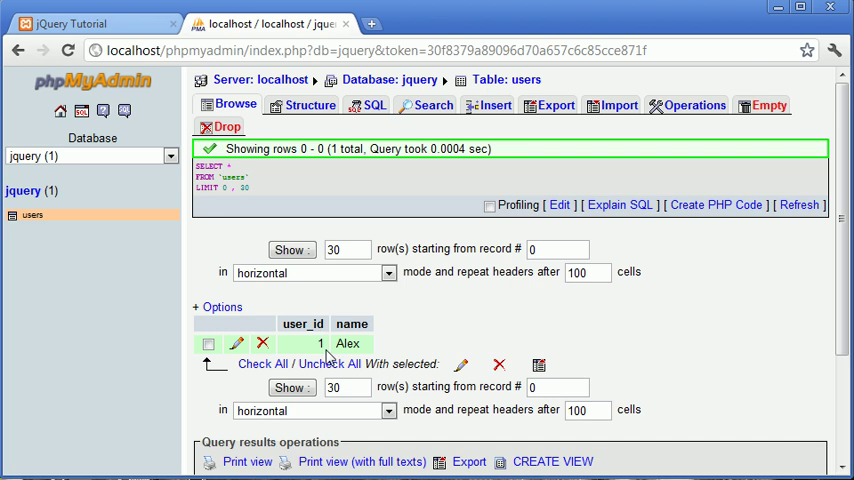
pyautogui.moveTo(324, 360)
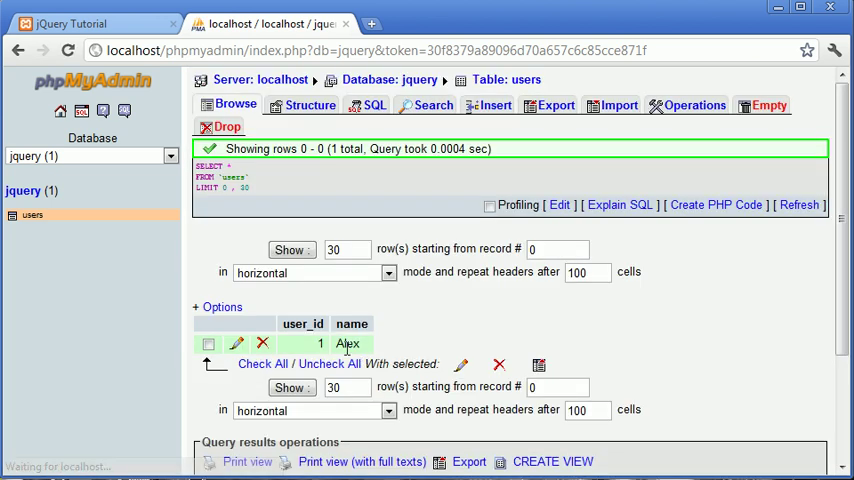
# - Note the single users row, user 1 named Alex, then return to the settings page
pyautogui.click(208, 344)
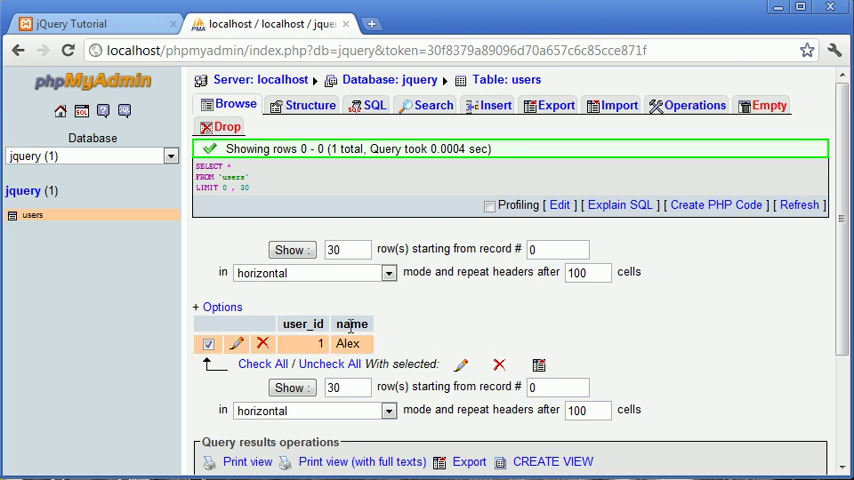
pyautogui.click(96, 24)
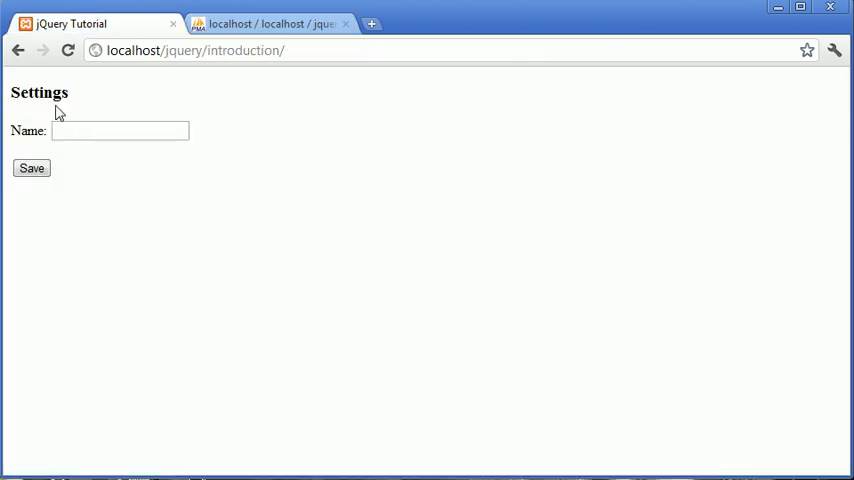
pyautogui.click(120, 132)
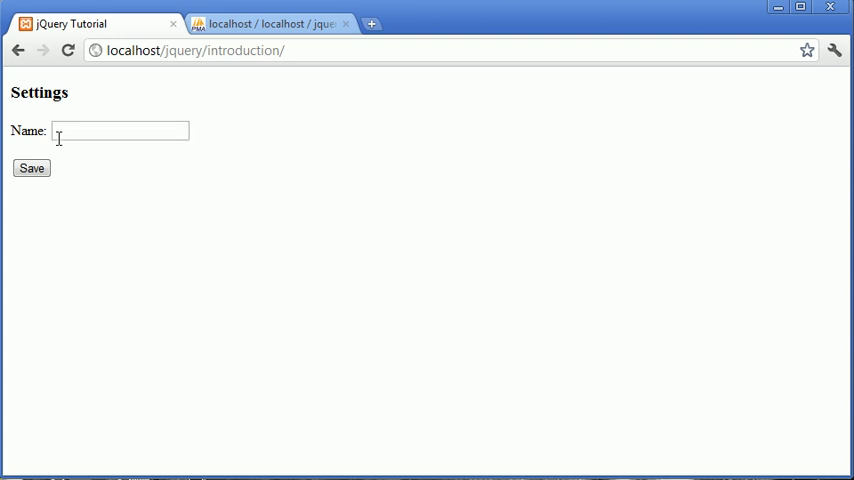
pyautogui.click(120, 130)
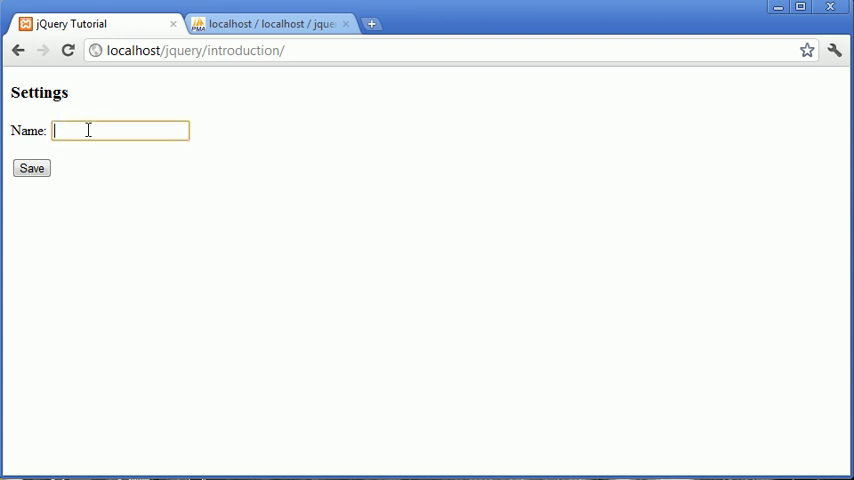
pyautogui.write('Alex')
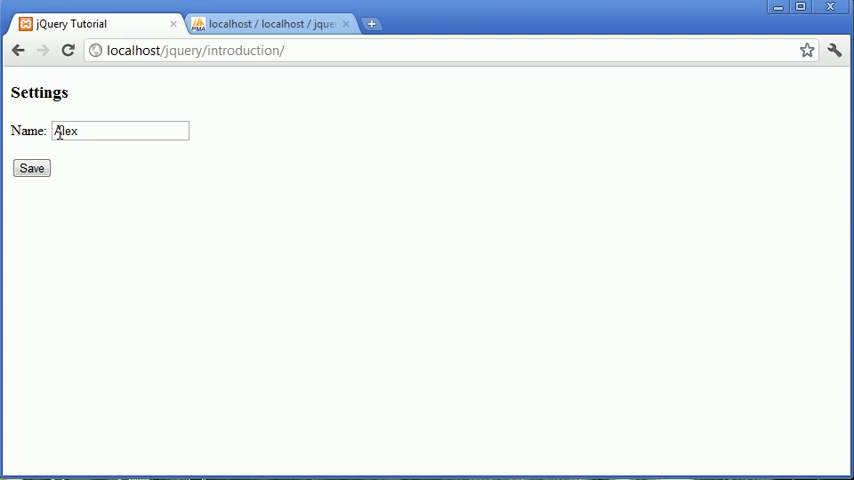
pyautogui.moveTo(96, 120)
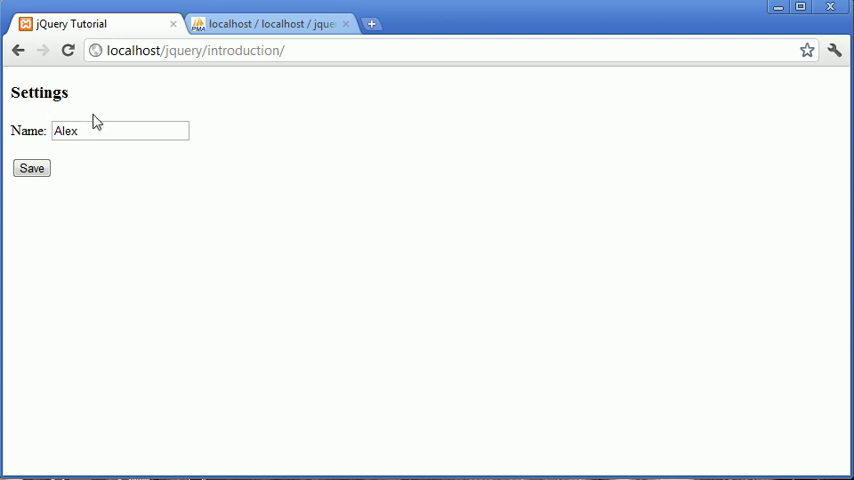
pyautogui.moveTo(96, 128)
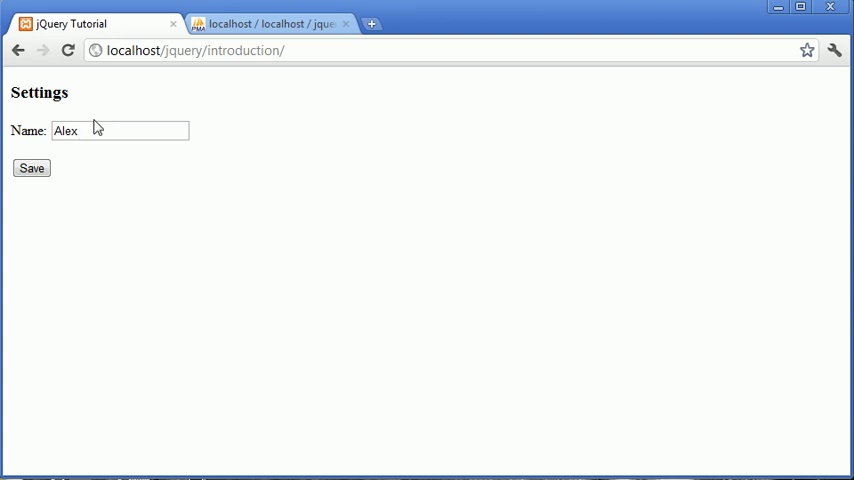
pyautogui.click(120, 130)
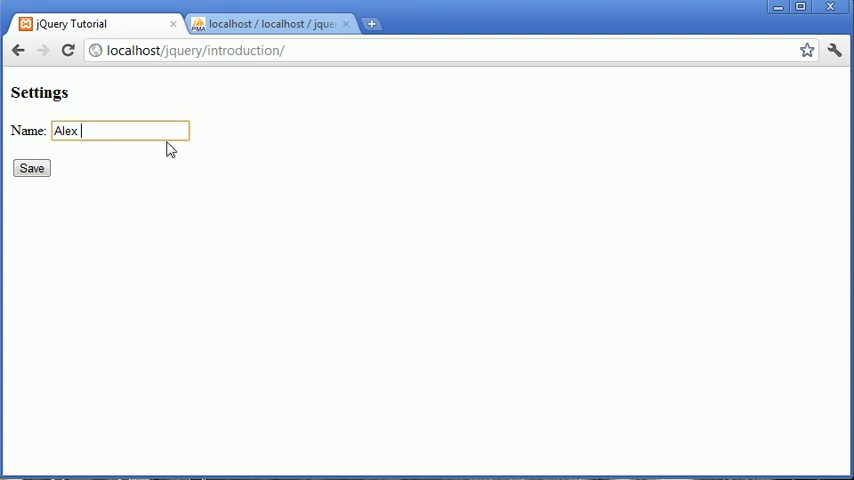
pyautogui.write('Garrett')
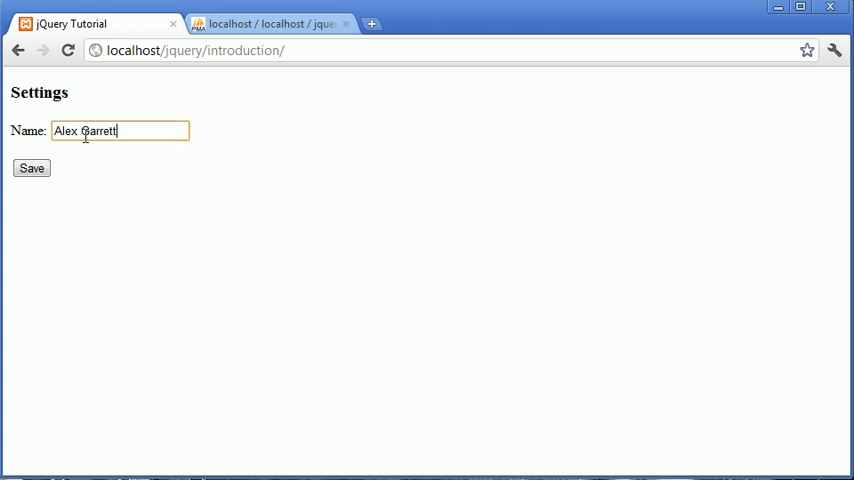
pyautogui.click(32, 168)
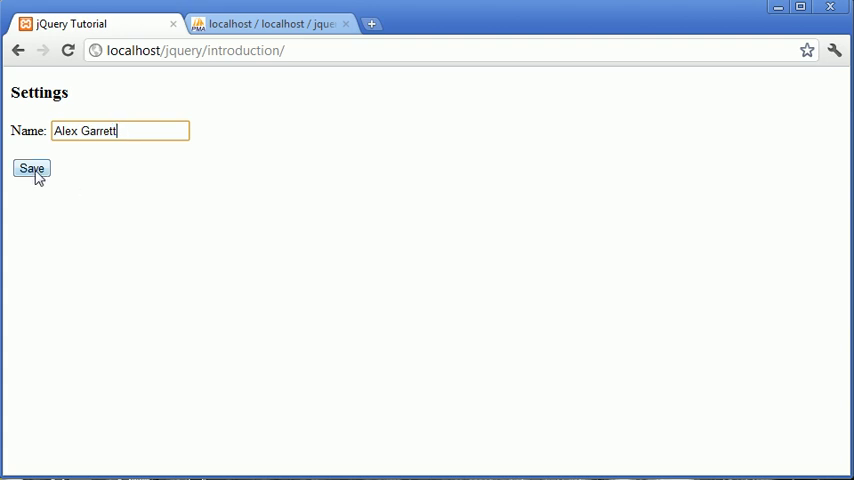
# - Save the name and highlight the 'Your settings have been updated.' confirmation
pyautogui.click(32, 168)
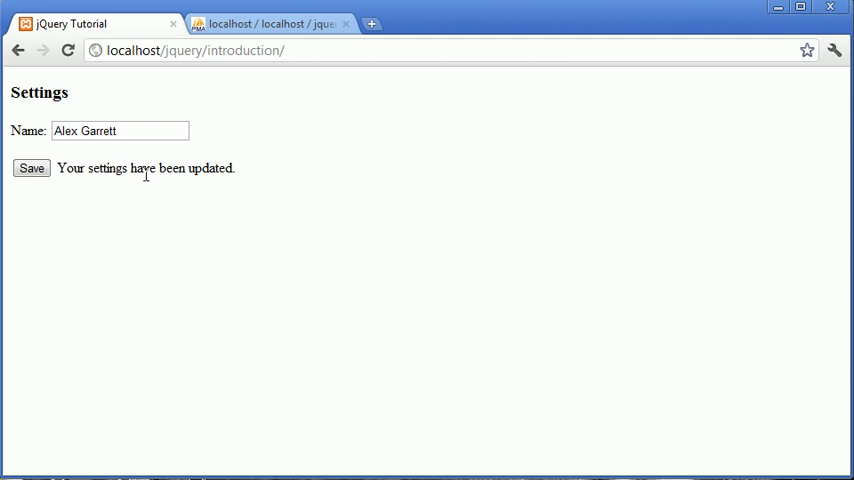
pyautogui.moveTo(44, 136)
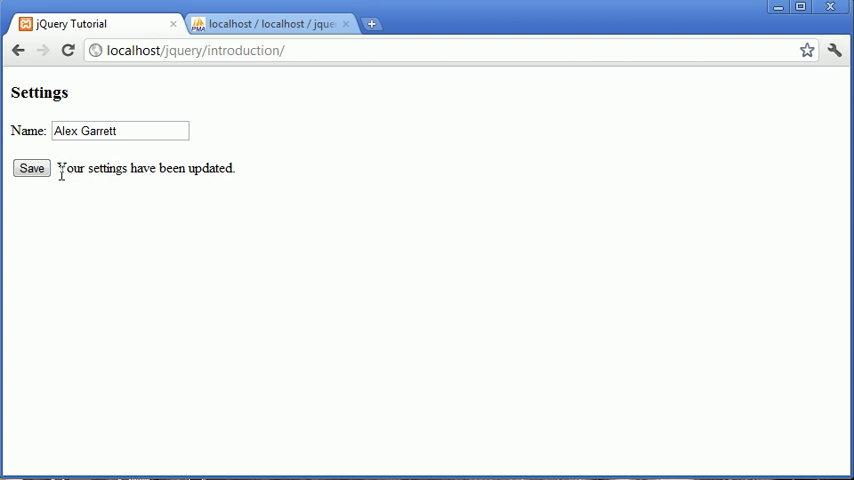
pyautogui.moveTo(36, 124)
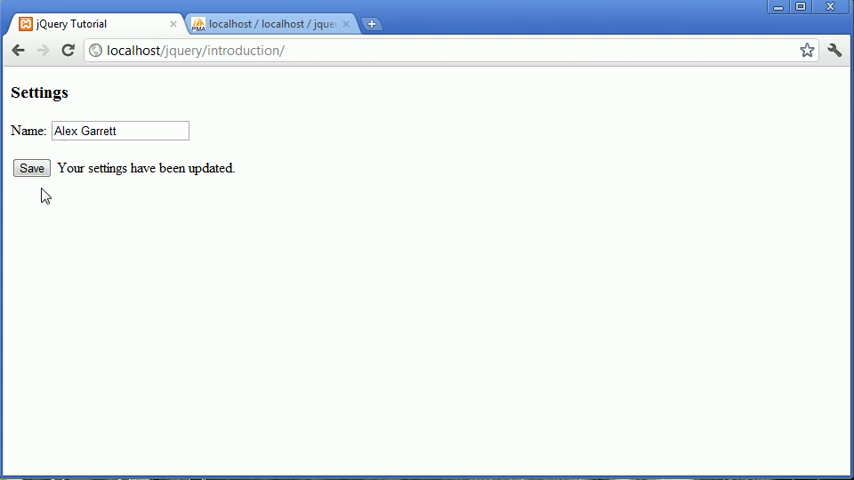
pyautogui.moveTo(152, 120)
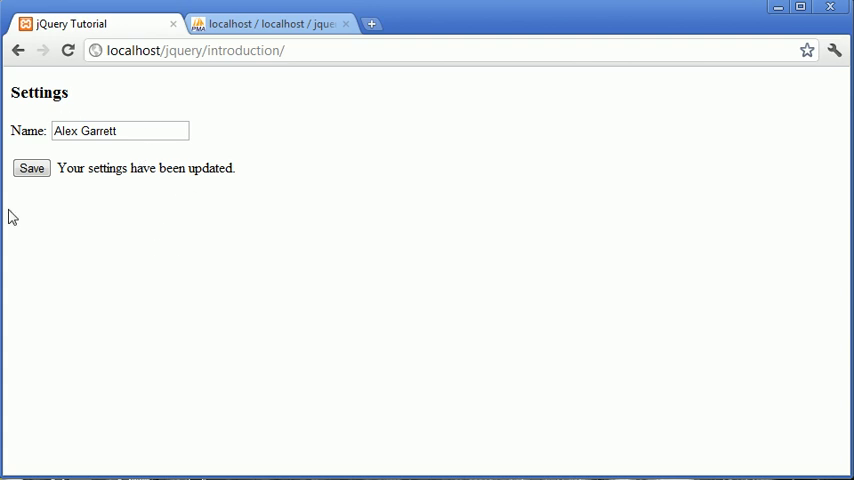
pyautogui.moveTo(92, 172)
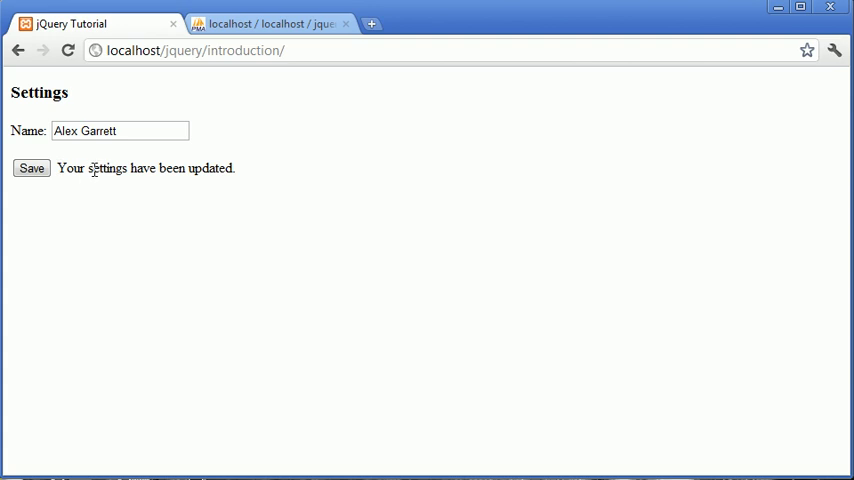
pyautogui.moveTo(64, 170)
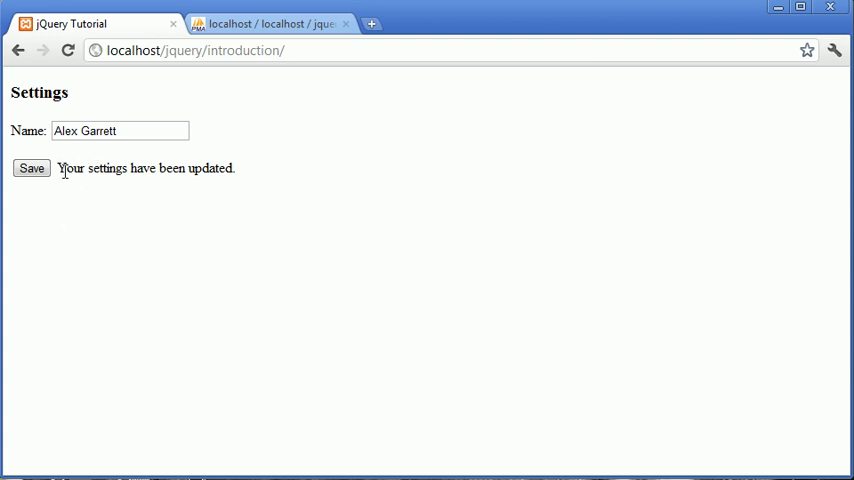
pyautogui.moveTo(96, 160)
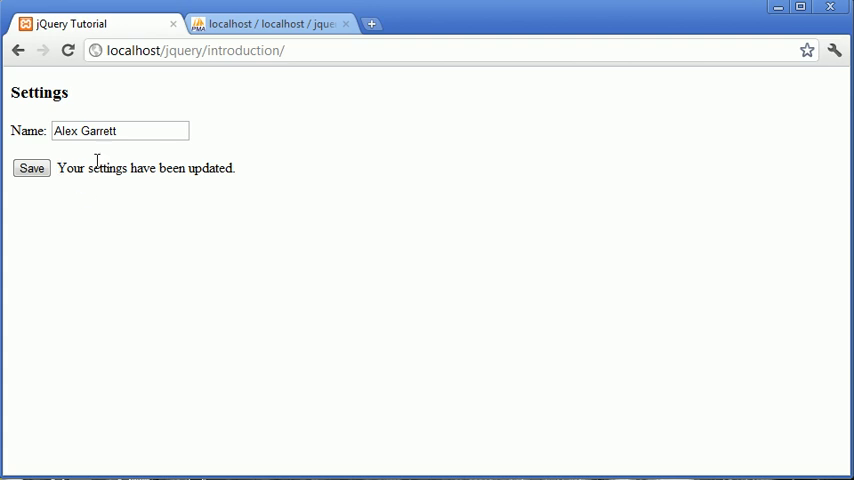
pyautogui.moveTo(58, 168); pyautogui.dragTo(212, 168)
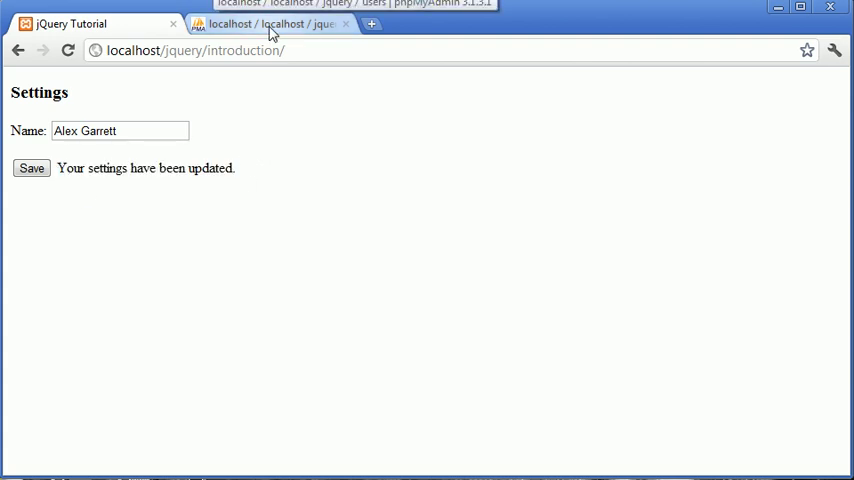
pyautogui.click(270, 24)
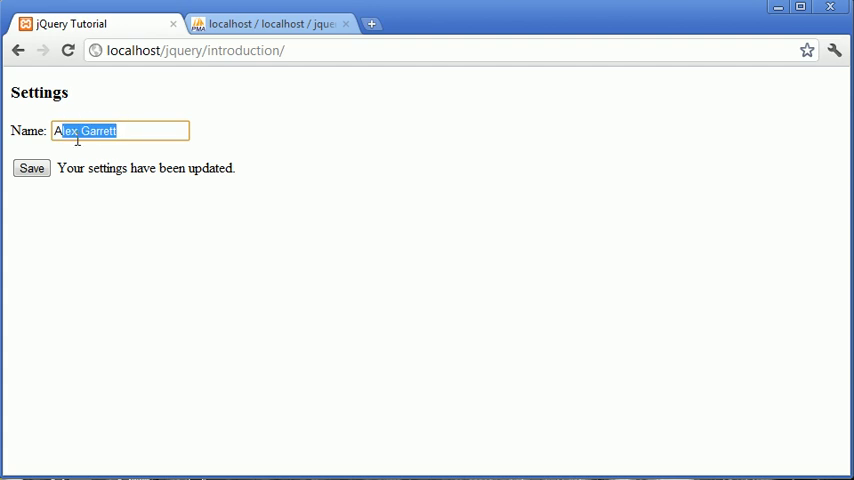
pyautogui.click(270, 24)
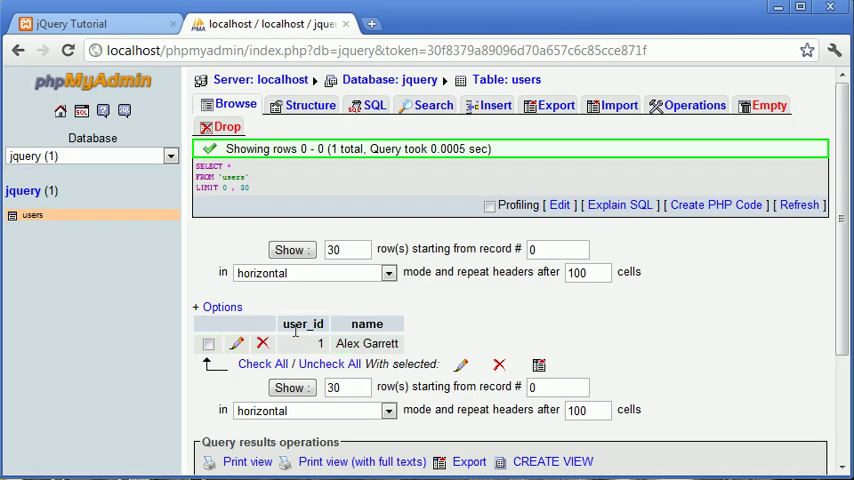
pyautogui.moveTo(302, 324)
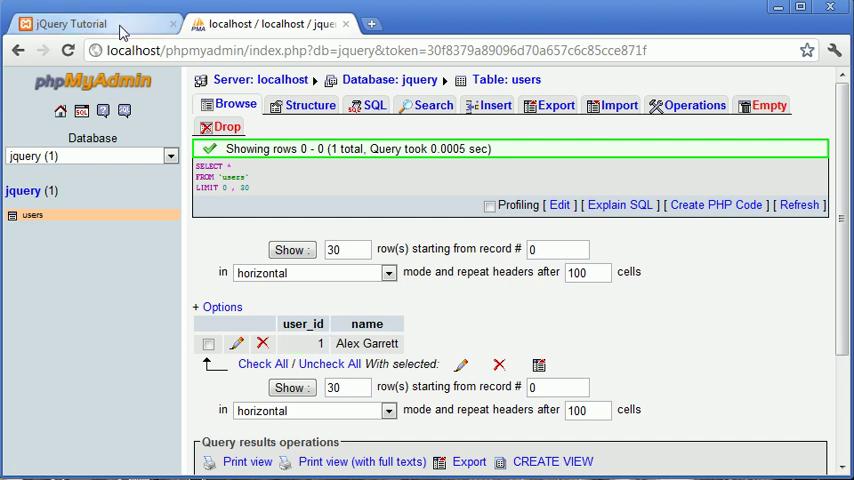
# - Select the saved name on the demo page before moving to index.php in ConTEXT
pyautogui.click(90, 24)
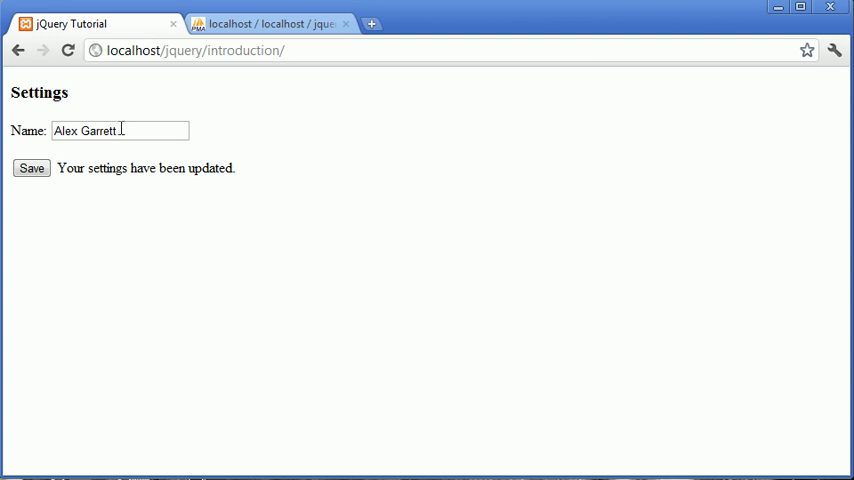
pyautogui.click(120, 130)
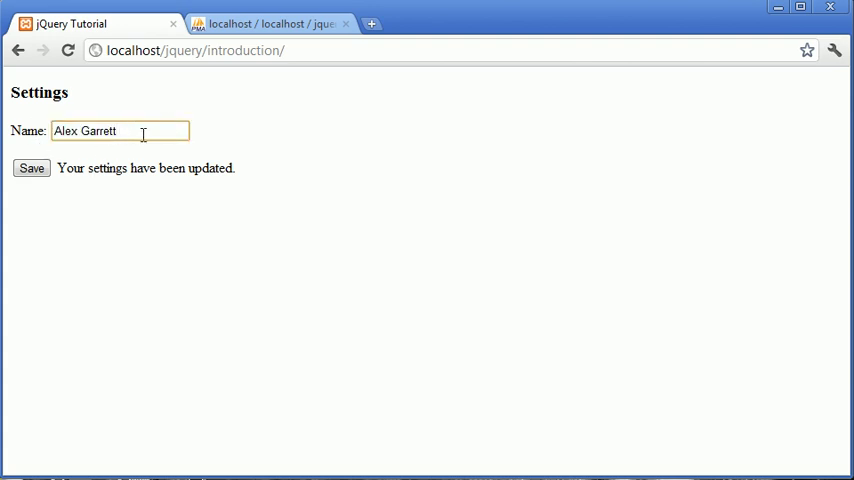
pyautogui.tripleClick(120, 130)
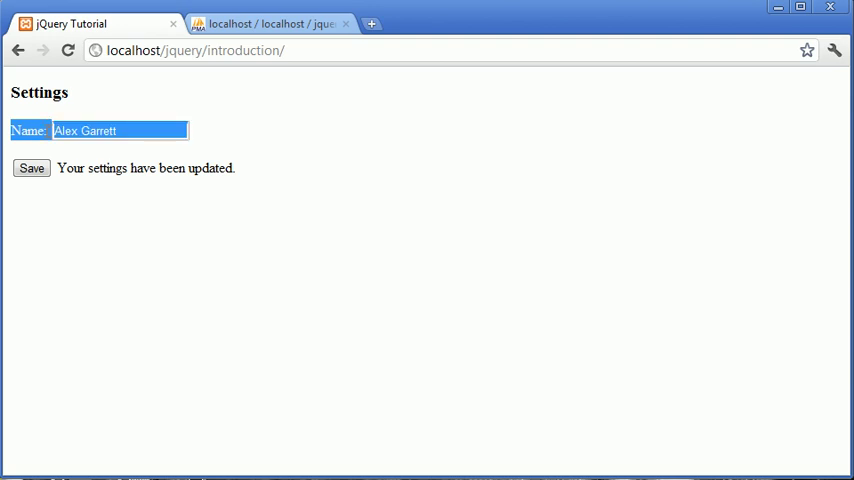
pyautogui.click(164, 130)
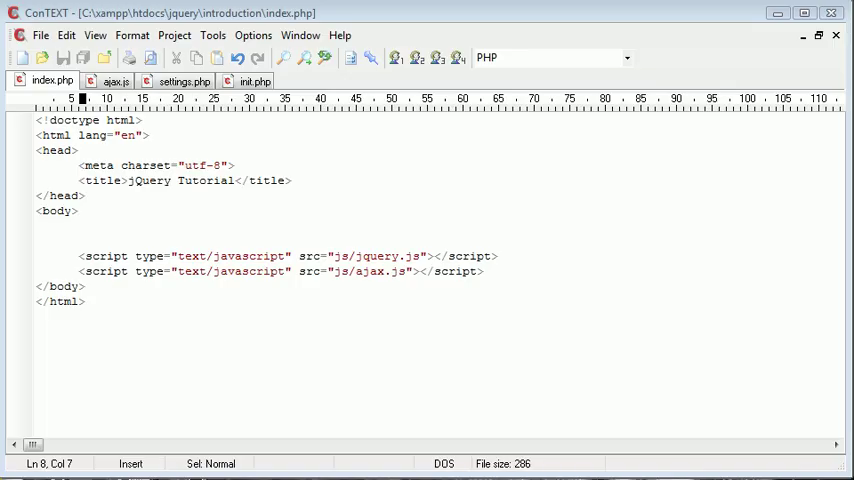
# - Point out the jquery.js and ajax.js includes and empty body, then view settings.php
pyautogui.click(84, 286)
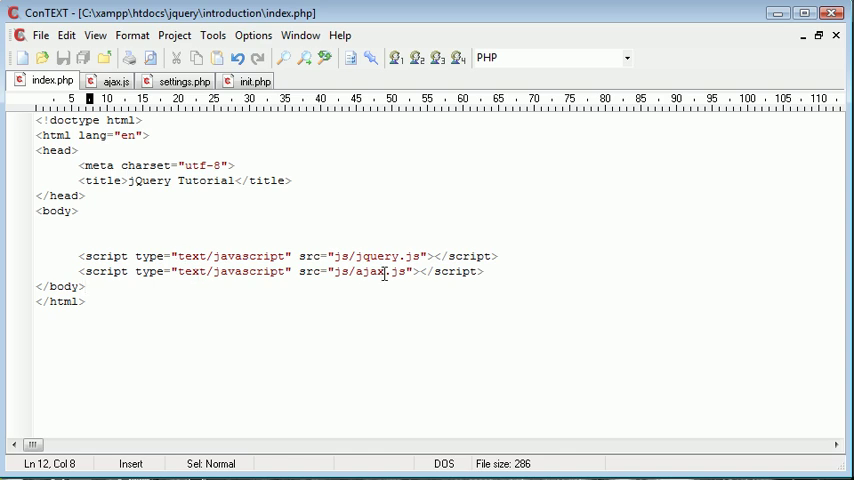
pyautogui.moveTo(118, 80)
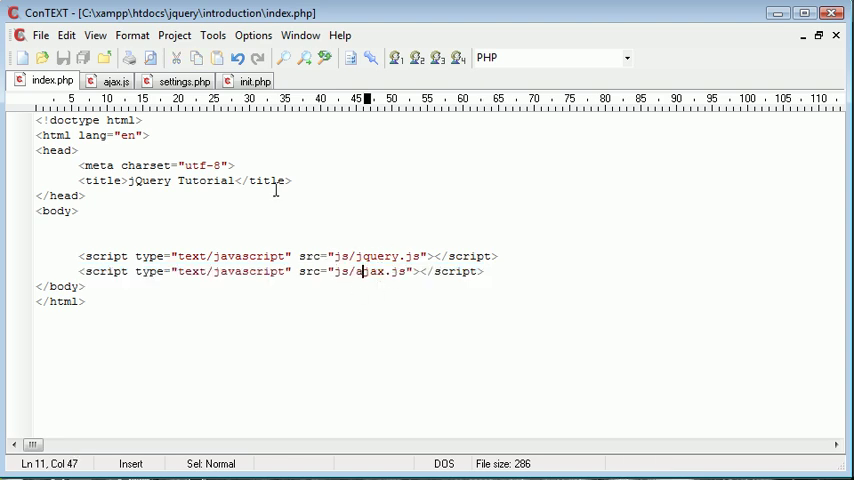
pyautogui.click(116, 80)
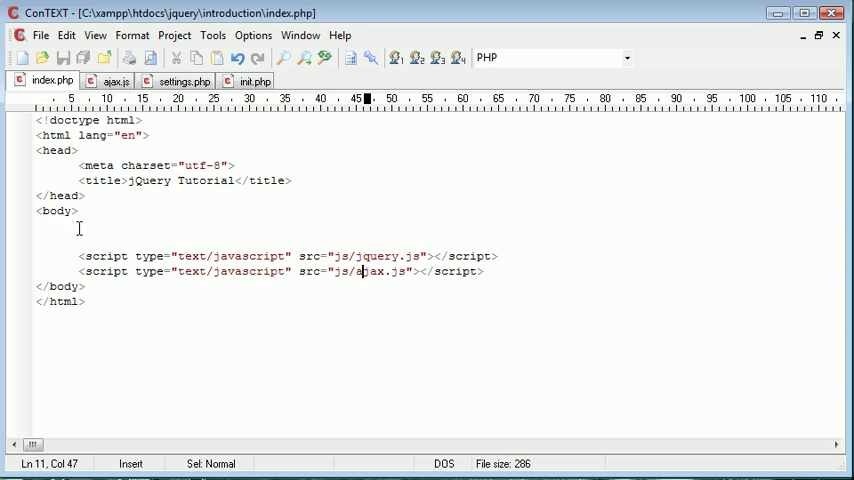
pyautogui.click(78, 224)
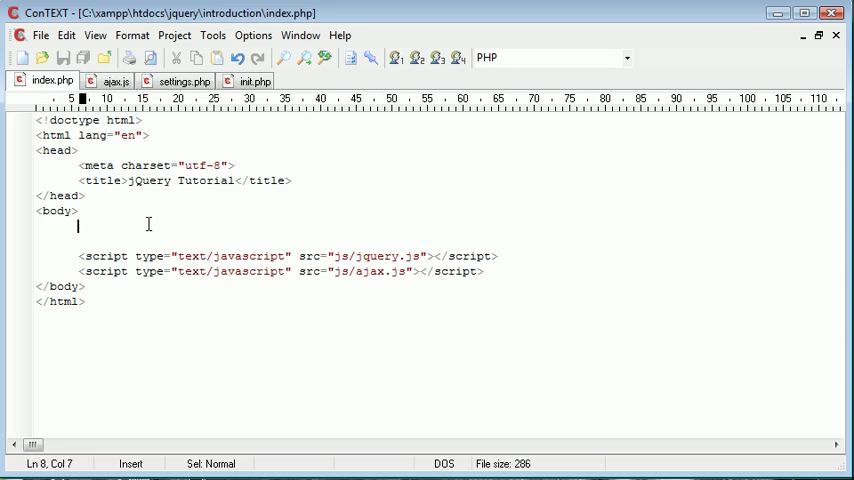
pyautogui.moveTo(192, 218)
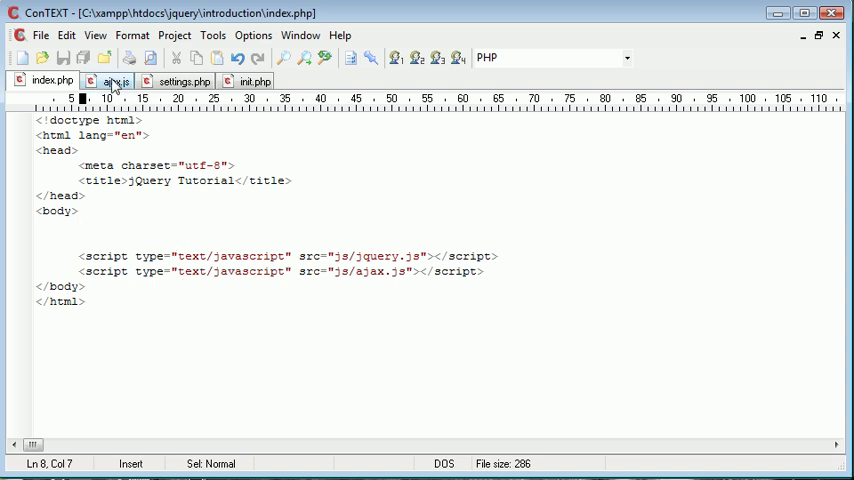
pyautogui.click(184, 80)
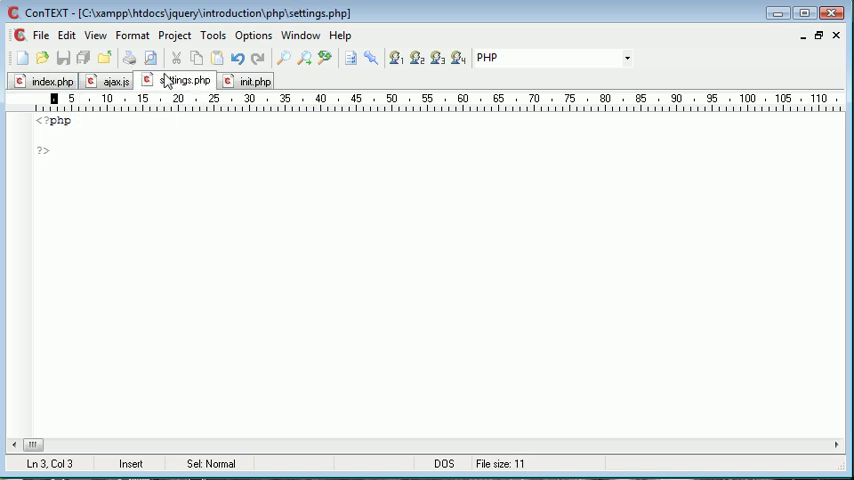
# - View init.php, which holds only empty PHP tags
pyautogui.click(116, 80)
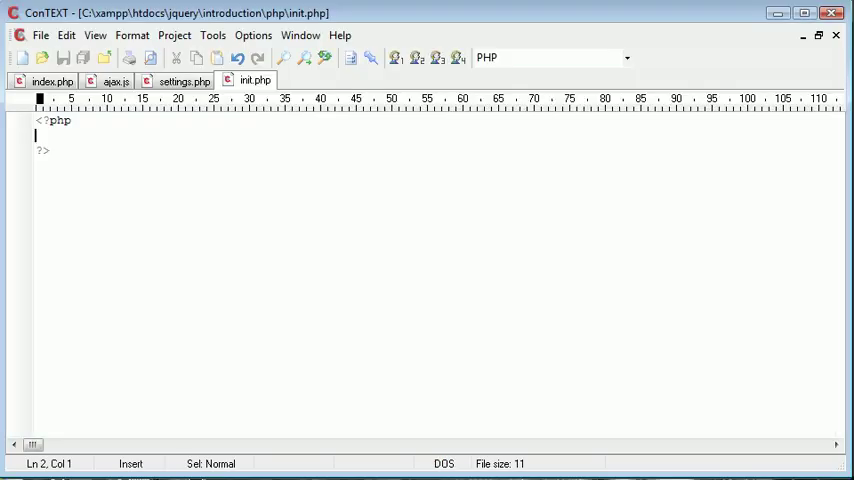
pyautogui.moveTo(308, 272)
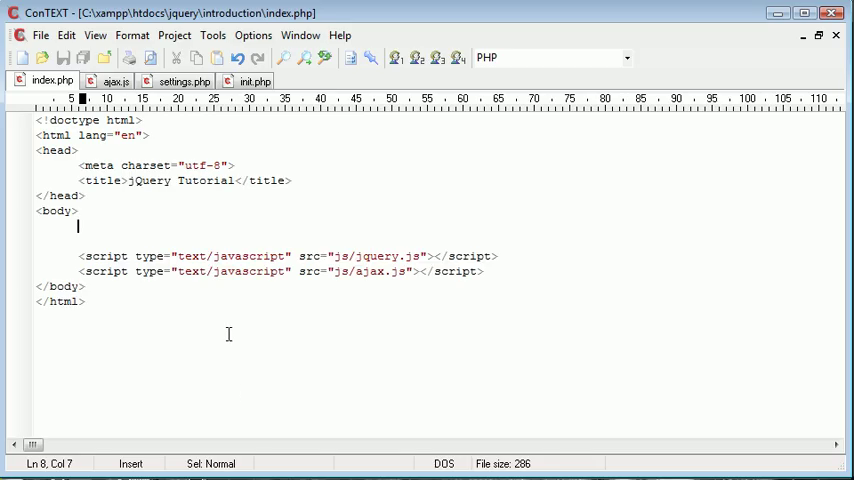
pyautogui.moveTo(238, 336)
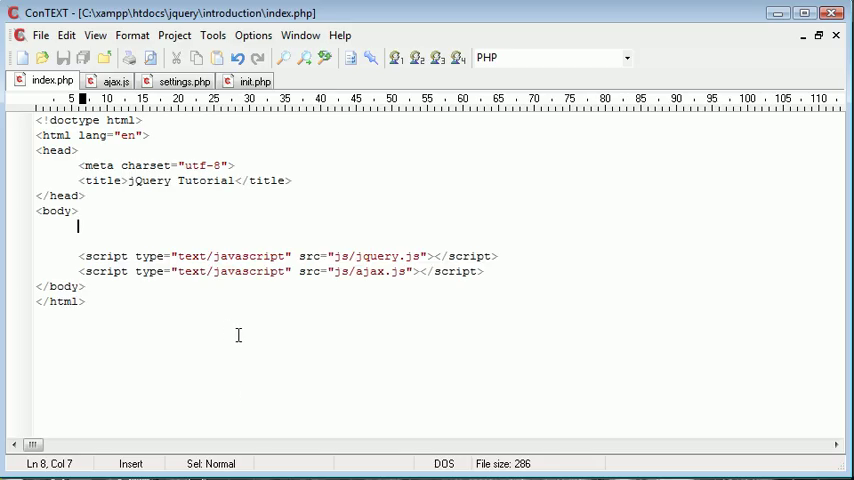
# - Add an <h3>Settings</h3> heading to the body of index.php
pyautogui.write('<h3>')
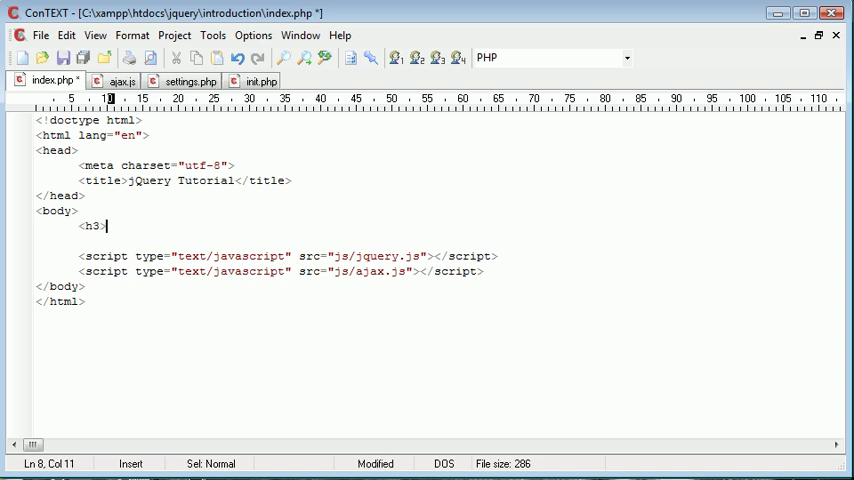
pyautogui.write('</h3>')
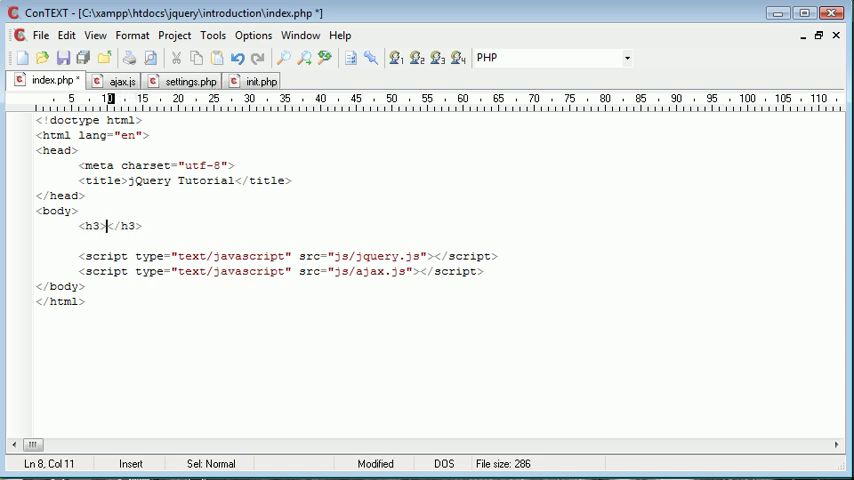
pyautogui.write('Settings')
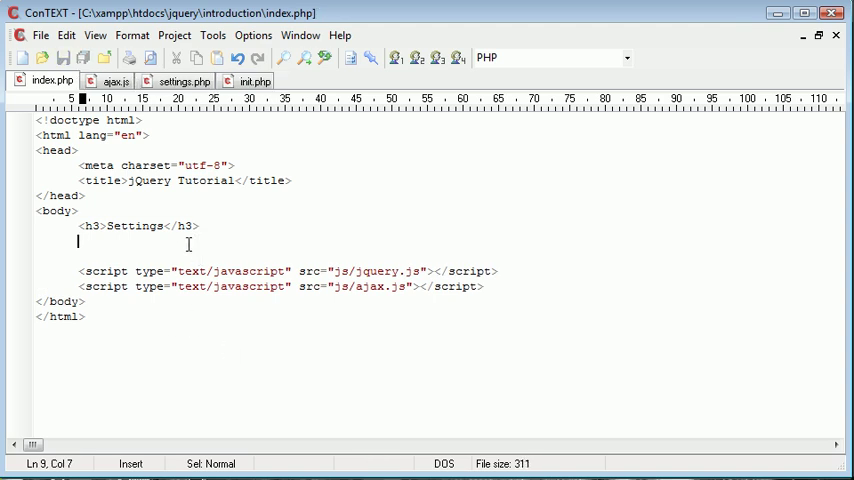
# - Add a paragraph with 'Name:' and a text input id="name", then begin a second paragraph
pyautogui.write('Name')
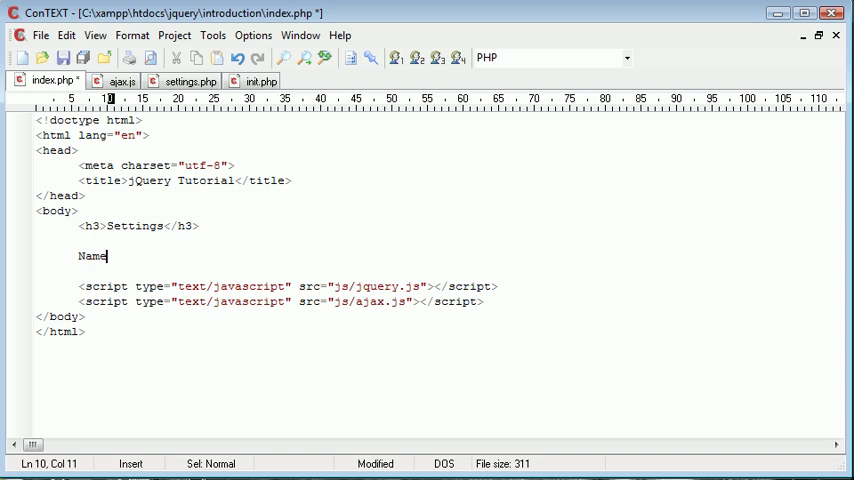
pyautogui.write(': <input type="" />')
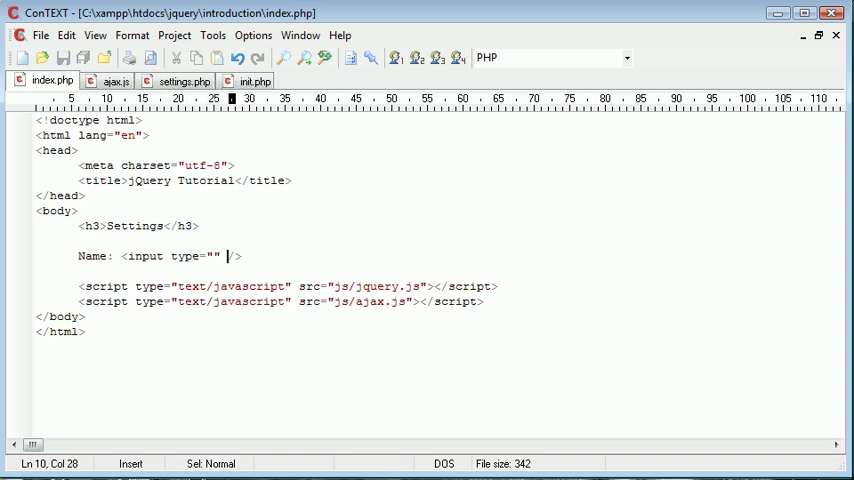
pyautogui.write('text')
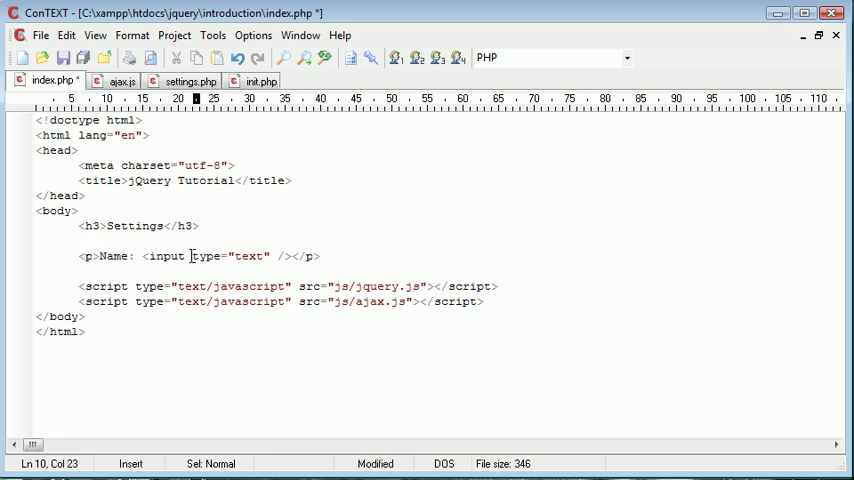
pyautogui.write('id="n"')
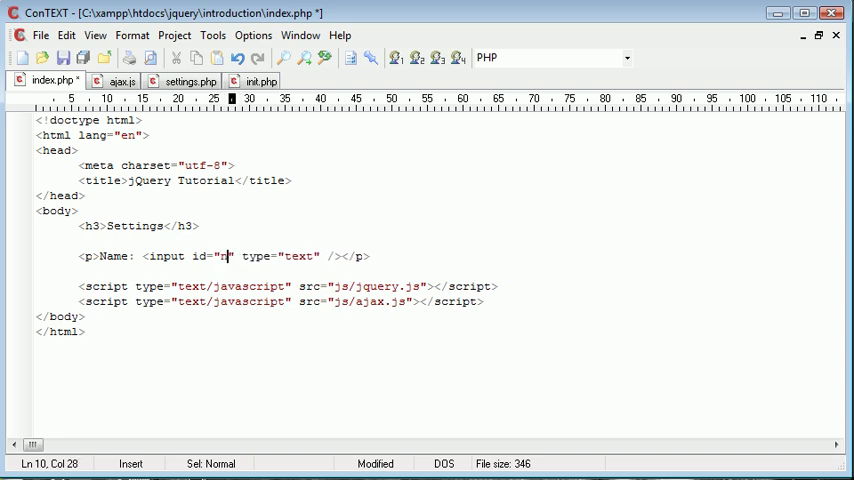
pyautogui.write('ame')
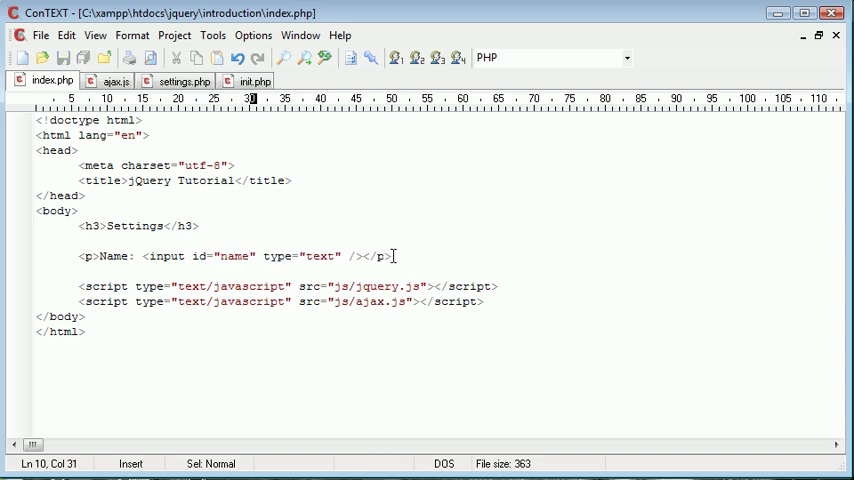
pyautogui.write('<p></p>')
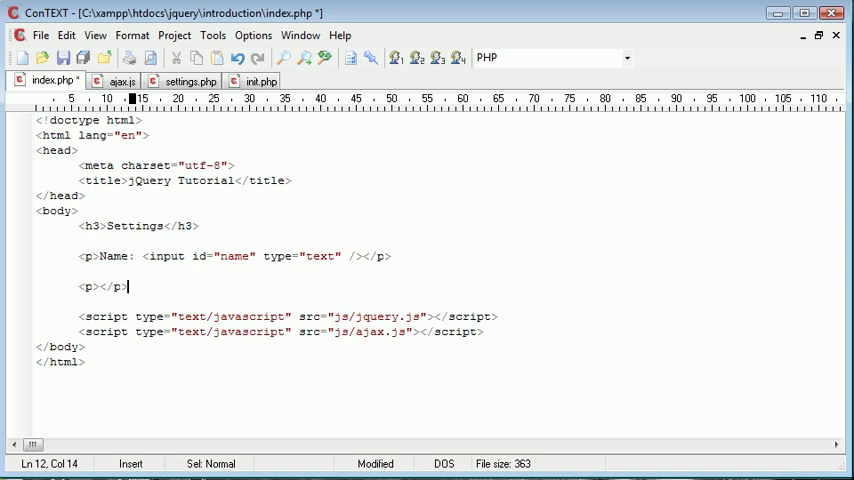
pyautogui.write('<input type="b" /')
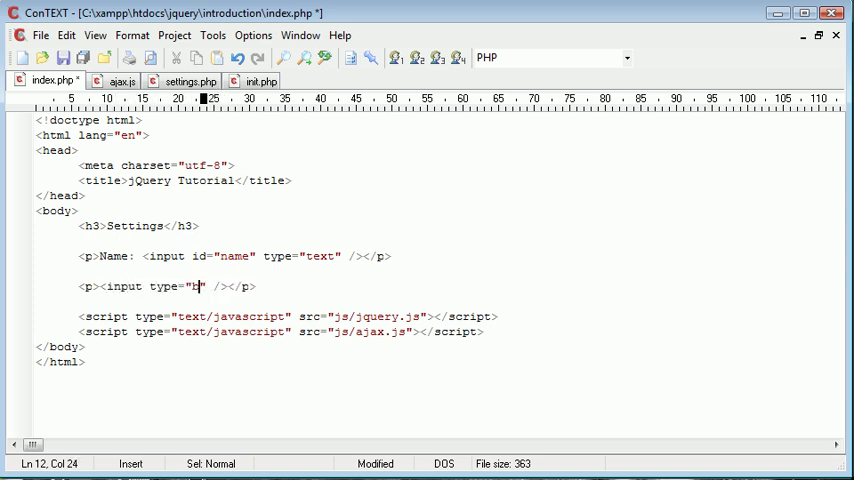
# - Add a button input id="save_button" with value "Save" inside the second paragraph
pyautogui.write('utton" value')
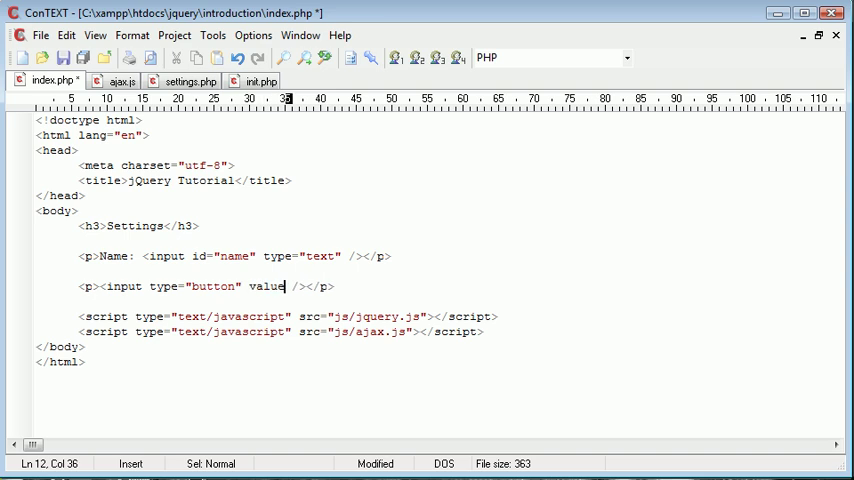
pyautogui.write('""')
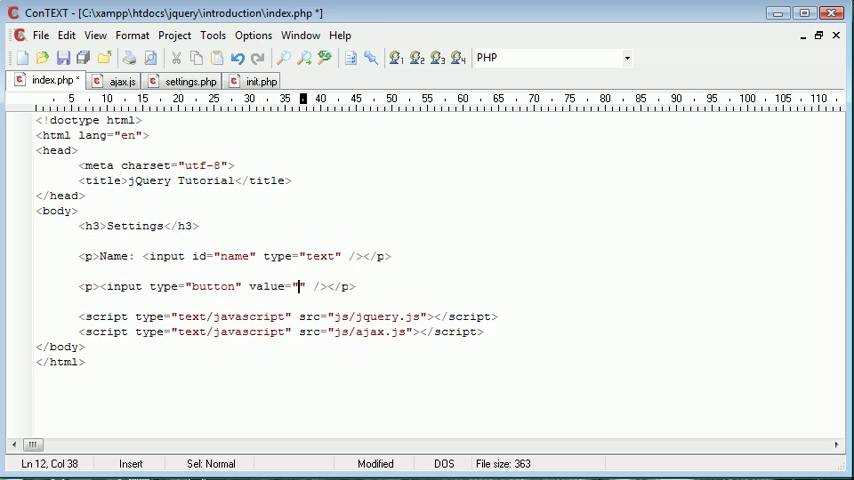
pyautogui.write('Save')
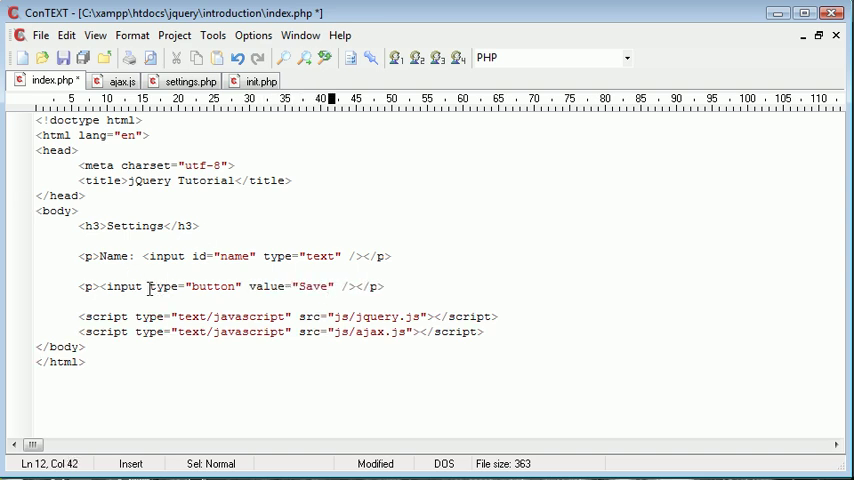
pyautogui.write('id=""')
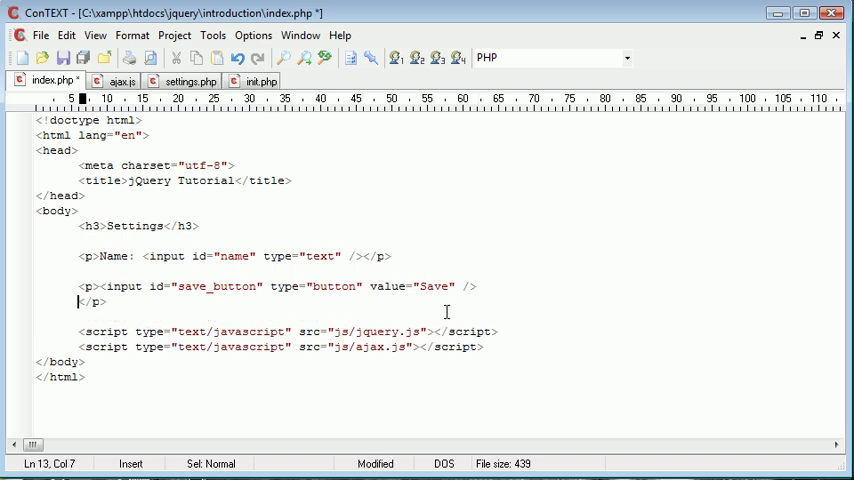
pyautogui.press('Enter')
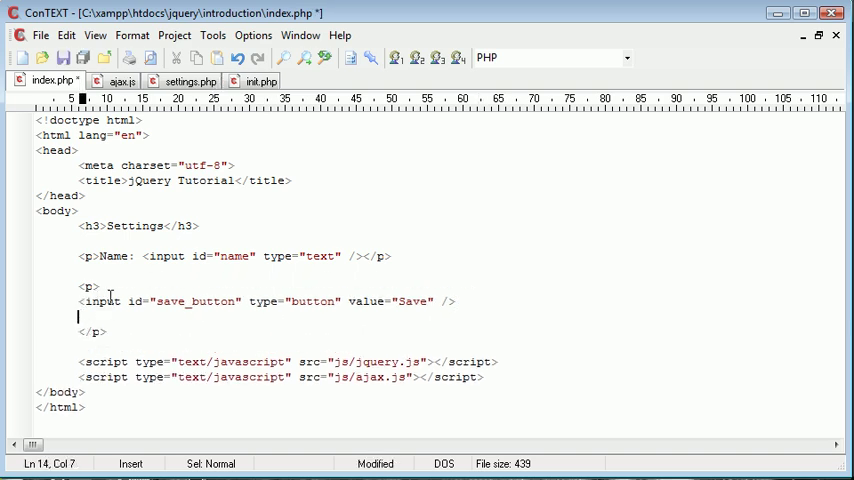
# - Add an empty <span id="save_status"></span> below the Save button
pyautogui.write('<span>')
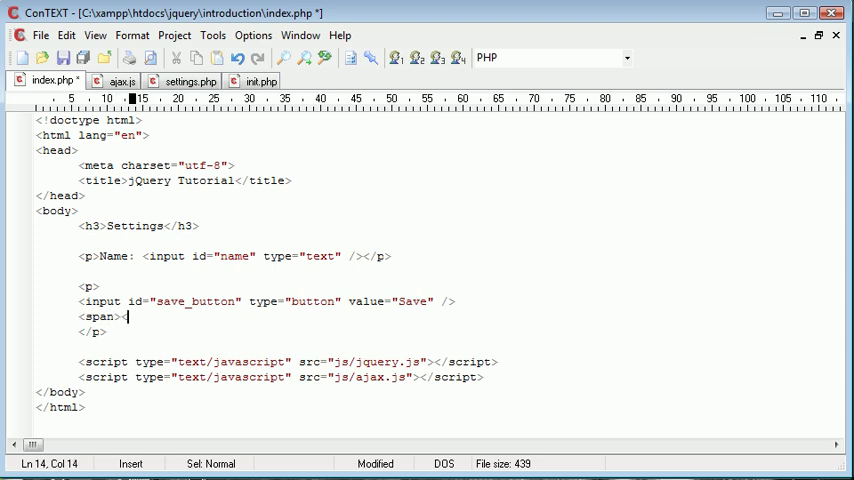
pyautogui.write('</span>')
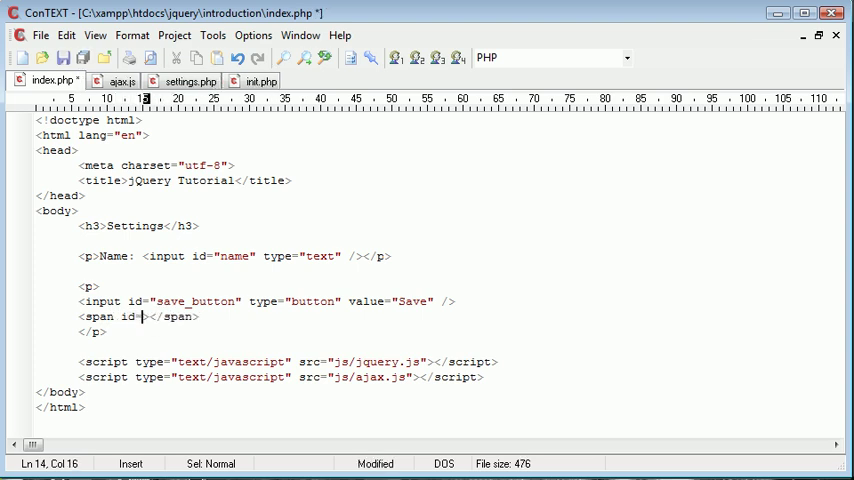
pyautogui.write('save_status"')
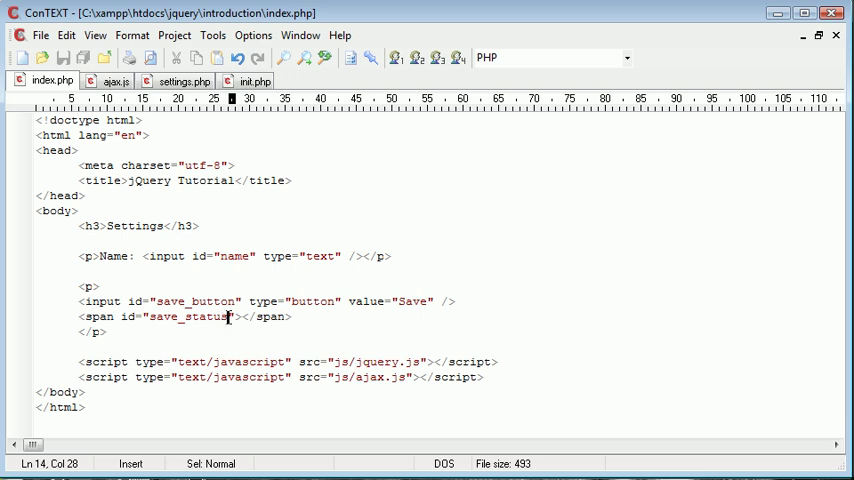
pyautogui.moveTo(250, 324)
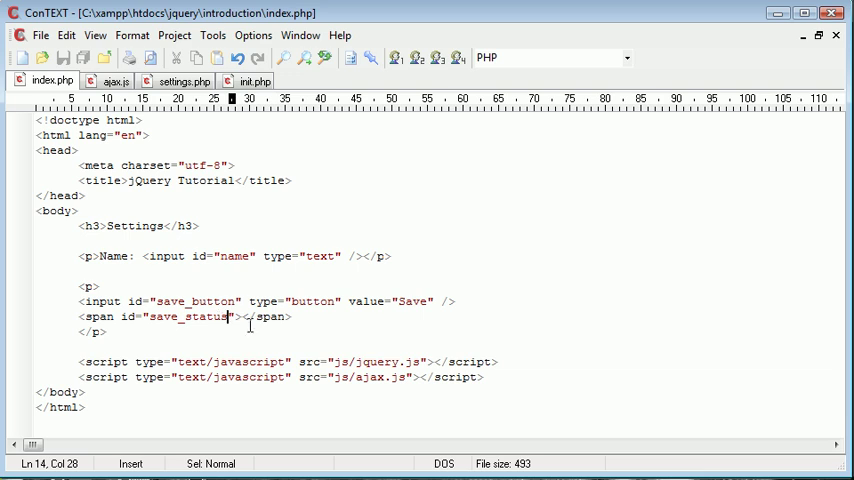